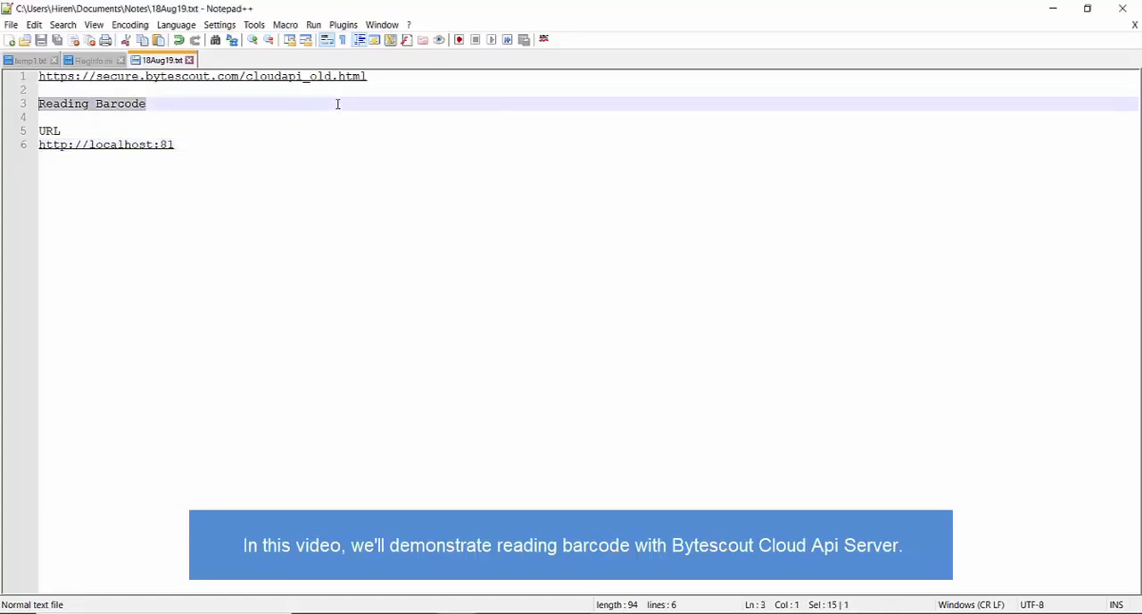
# Append /barcode/read/from/url? and 'types=' after the localhost URL, referencing the docs' endpoint path.
pyautogui.press('alt+tab')
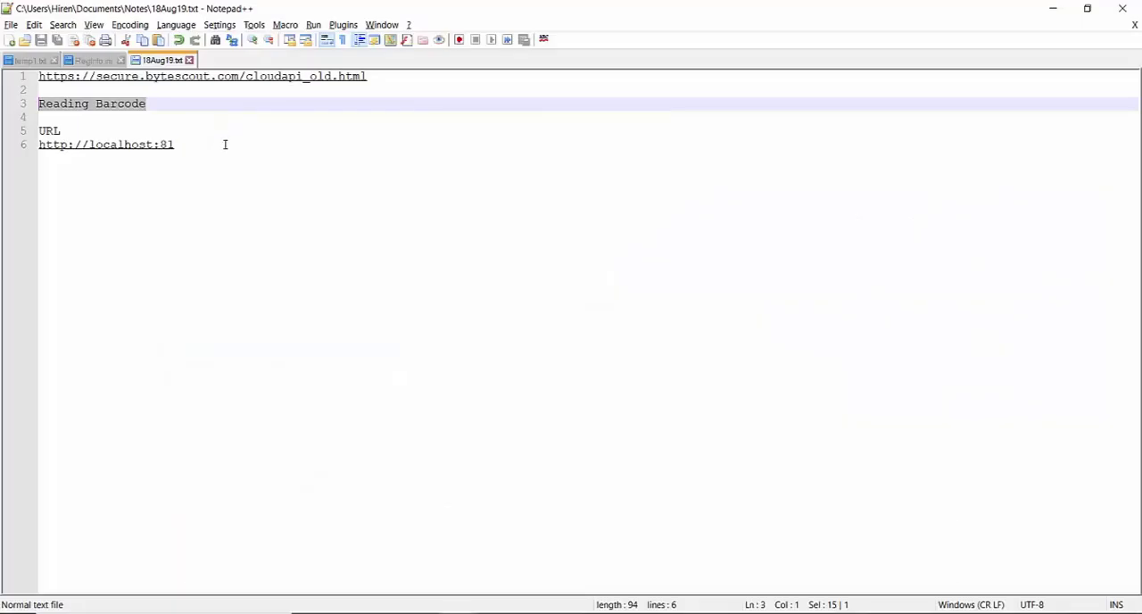
pyautogui.write('/barcode/read/from/url')
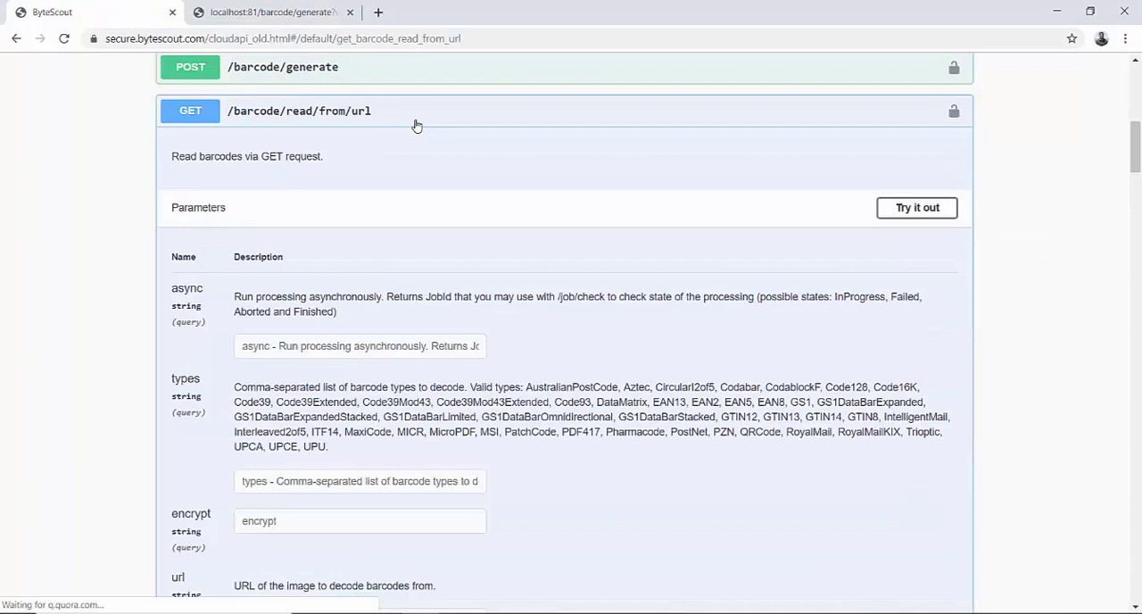
pyautogui.doubleClick(185, 379)
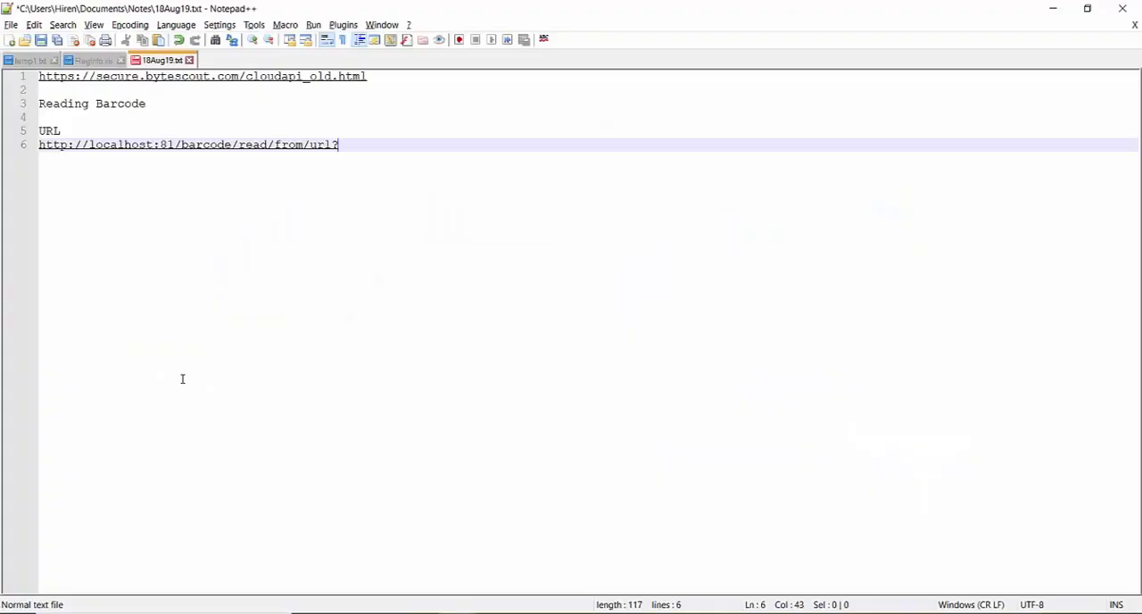
pyautogui.write('types=')
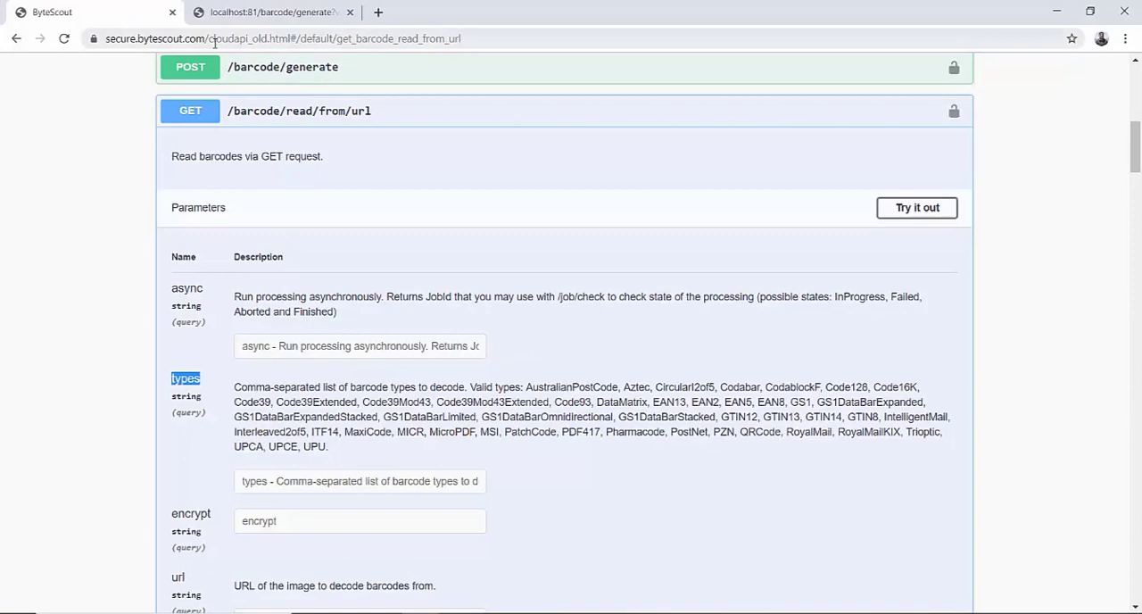
pyautogui.moveTo(414, 350)
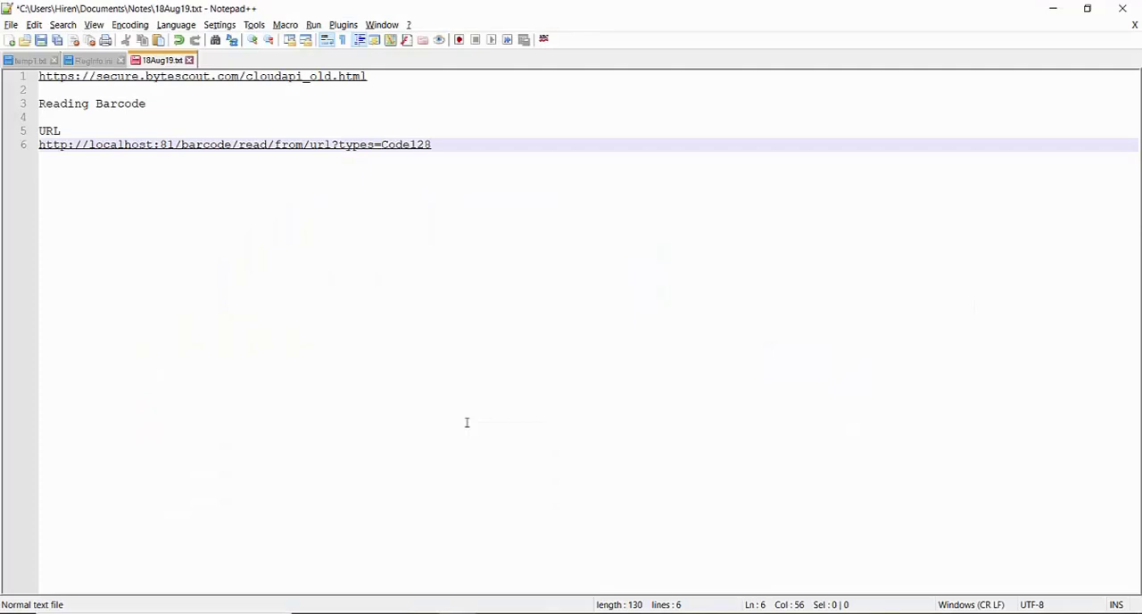
# Follow the types=Code128 parameter with an '&' separator for the next query parameter.
pyautogui.write('&')
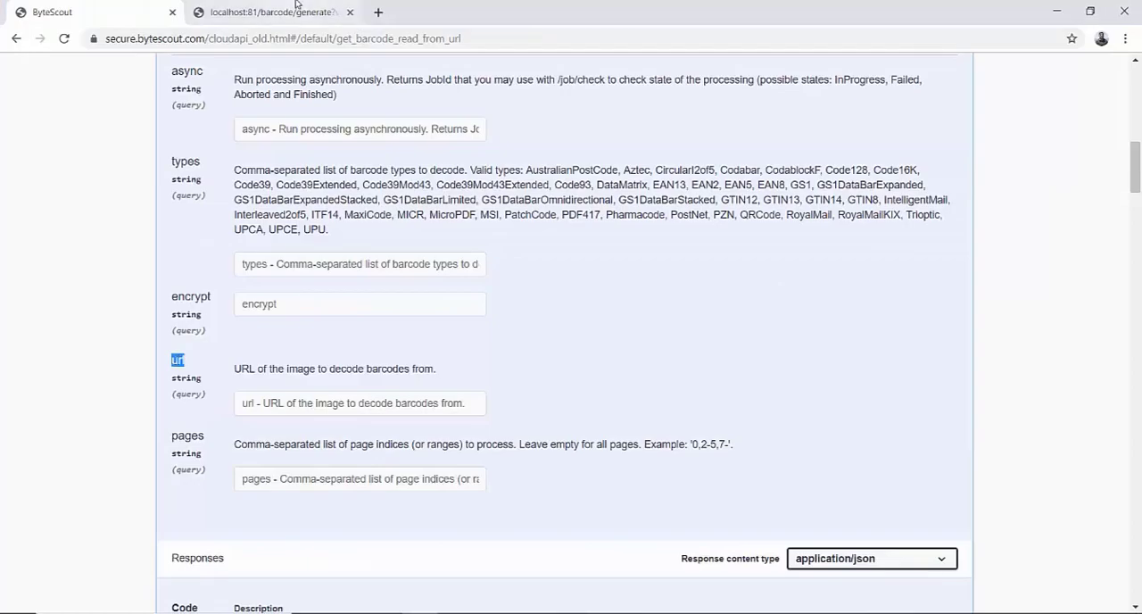
# Switch to the localhost barcode generation tab to get a sample image URL.
pyautogui.click(265, 13)
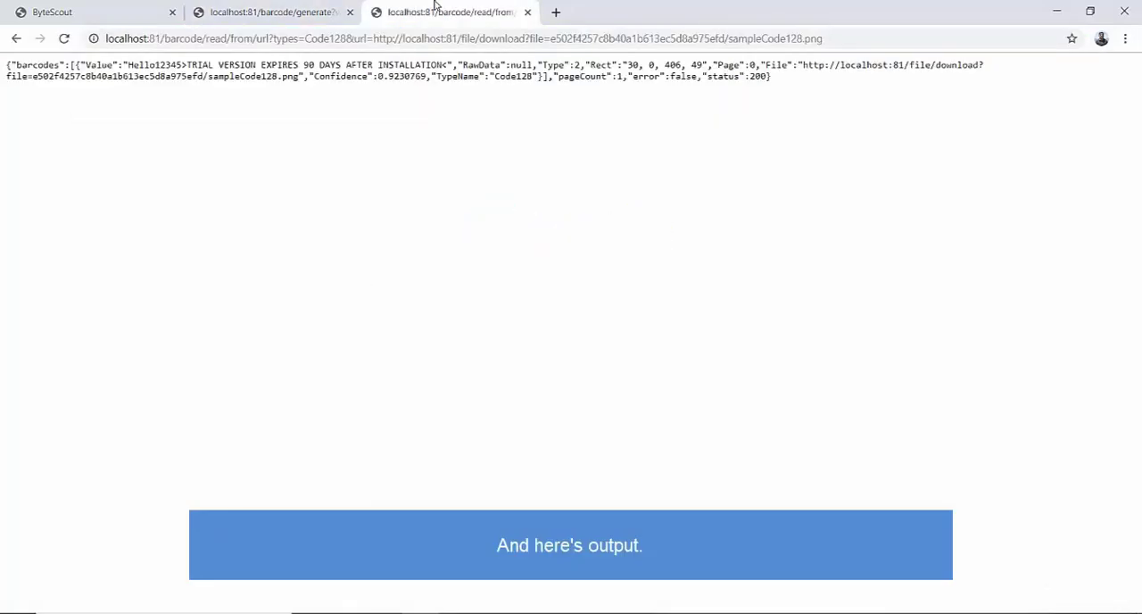
# Highlight the decoded value Hello12345 in the JSON response.
pyautogui.doubleClick(159, 64)
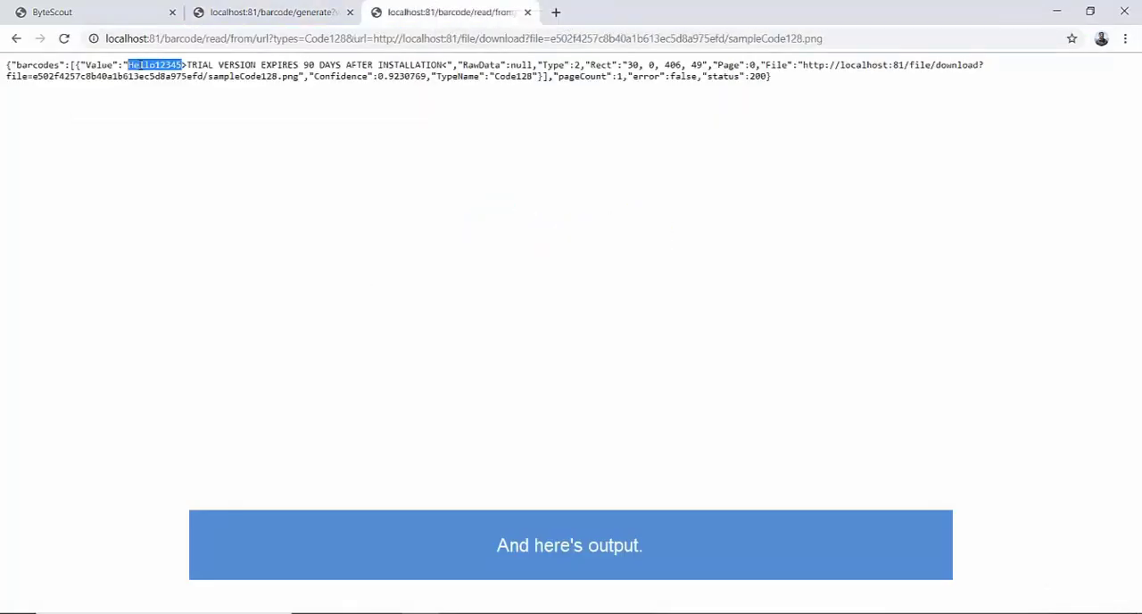
pyautogui.moveTo(349, 125)
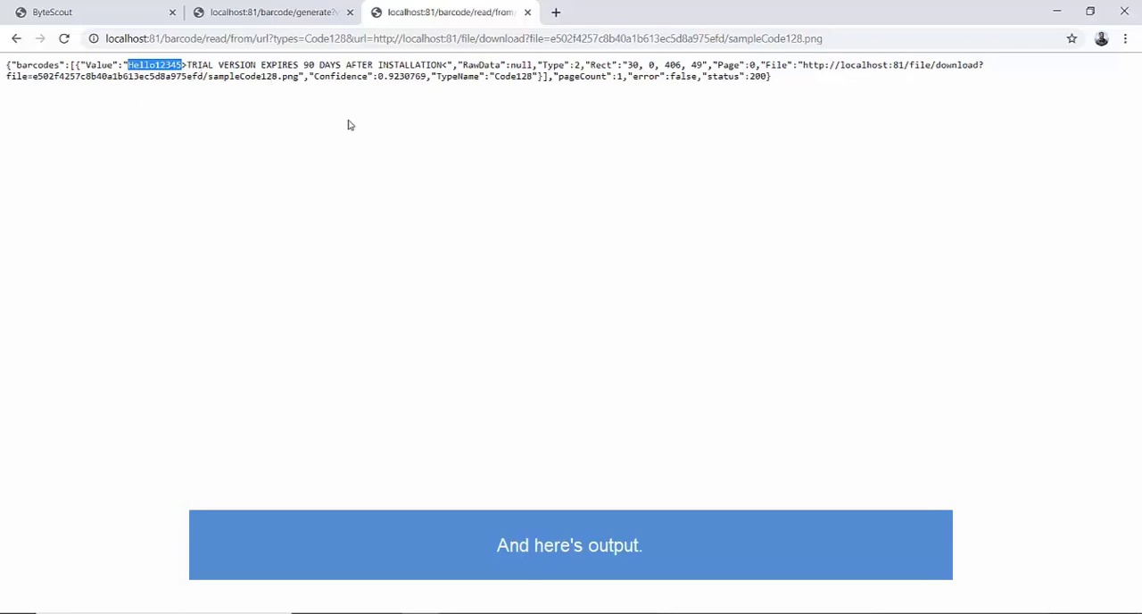